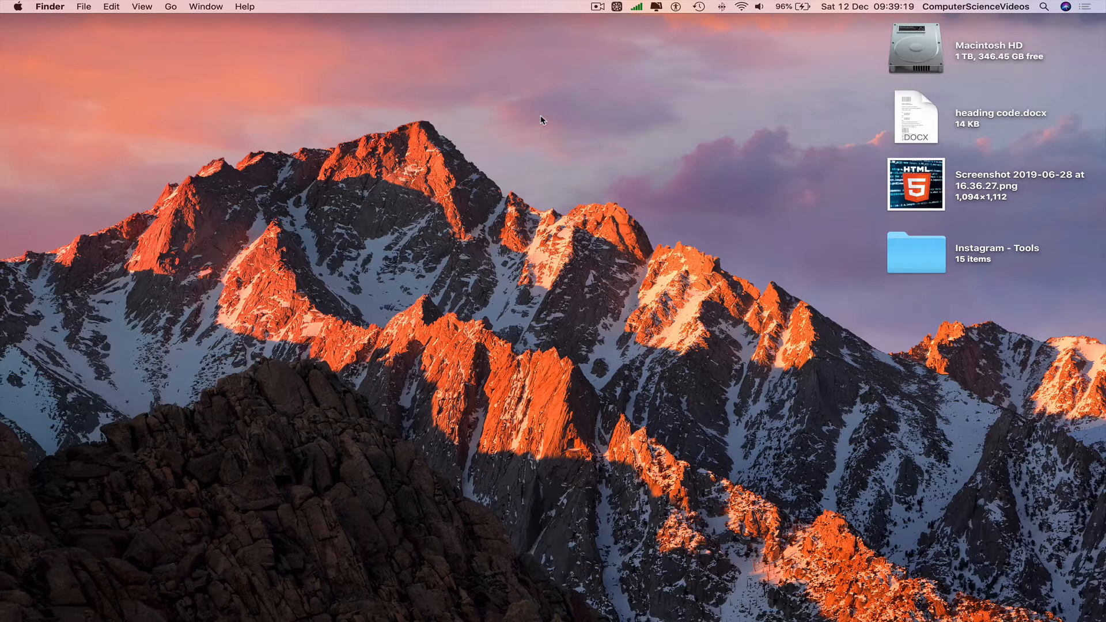
mouse_move(54, 600)
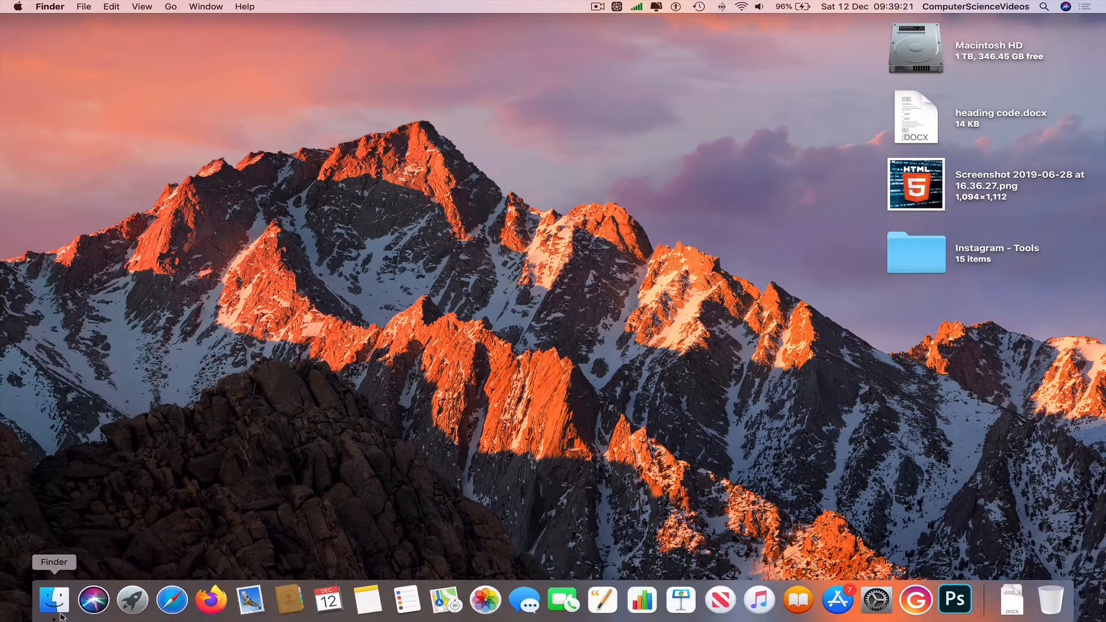
In Finder, go to YouTube Videos, switch to List view, open 914 JVC and select JVC TV.psd.
click(53, 601)
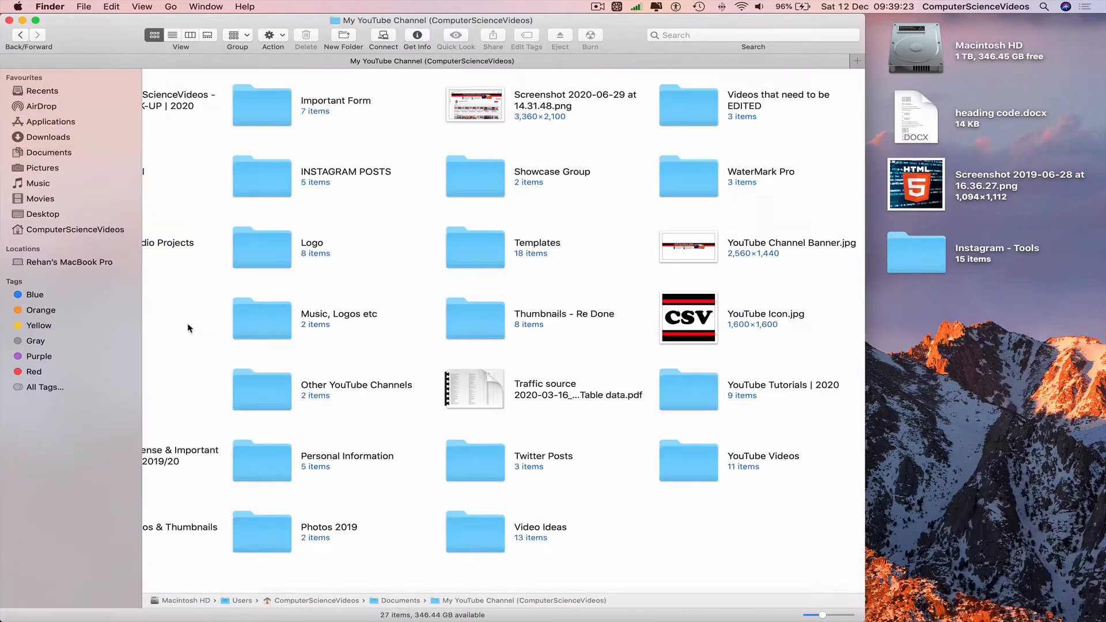
mouse_move(689, 461)
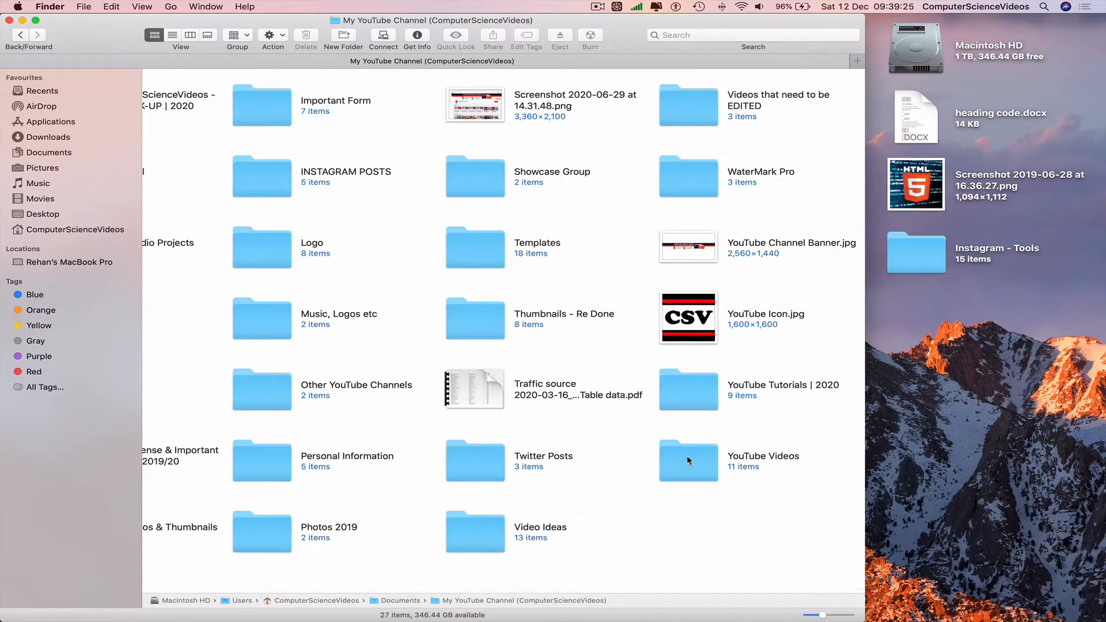
double_click(688, 461)
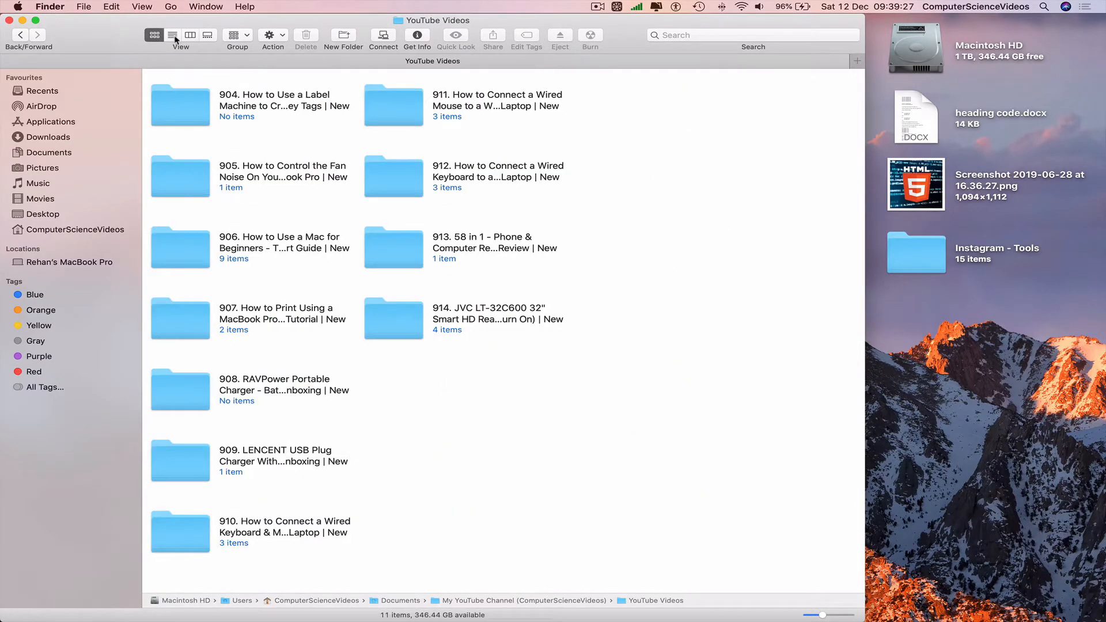
click(172, 35)
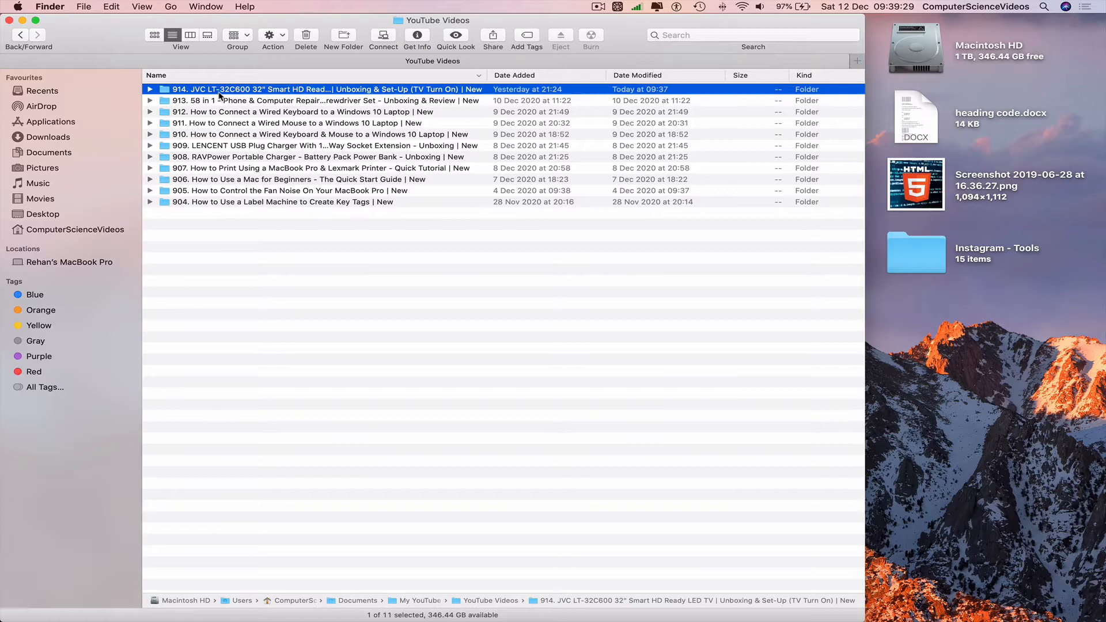
double_click(311, 89)
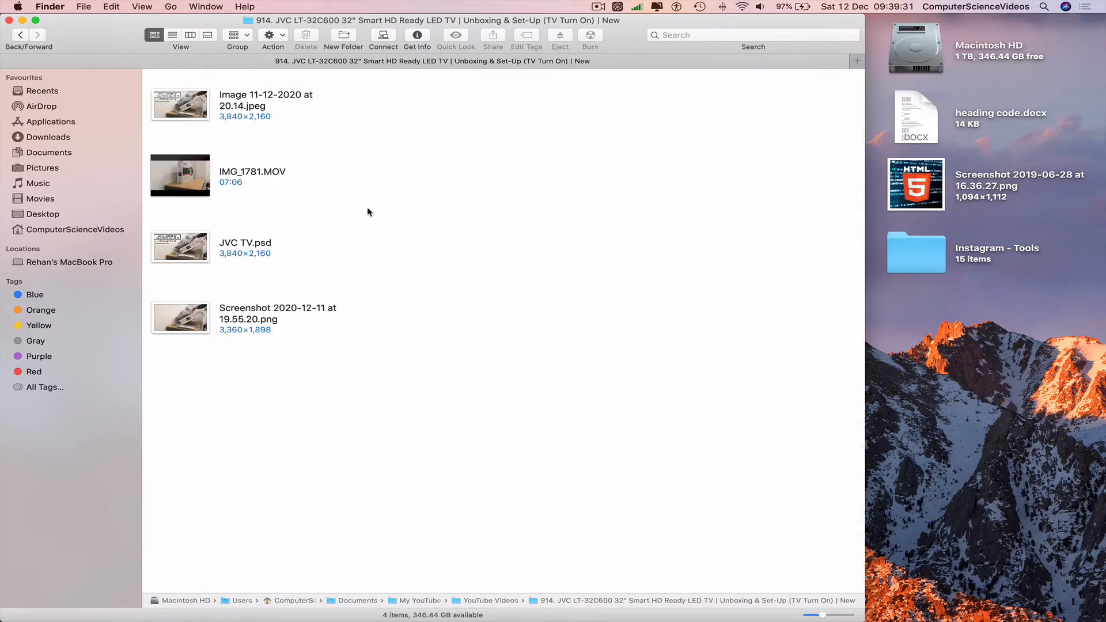
click(179, 246)
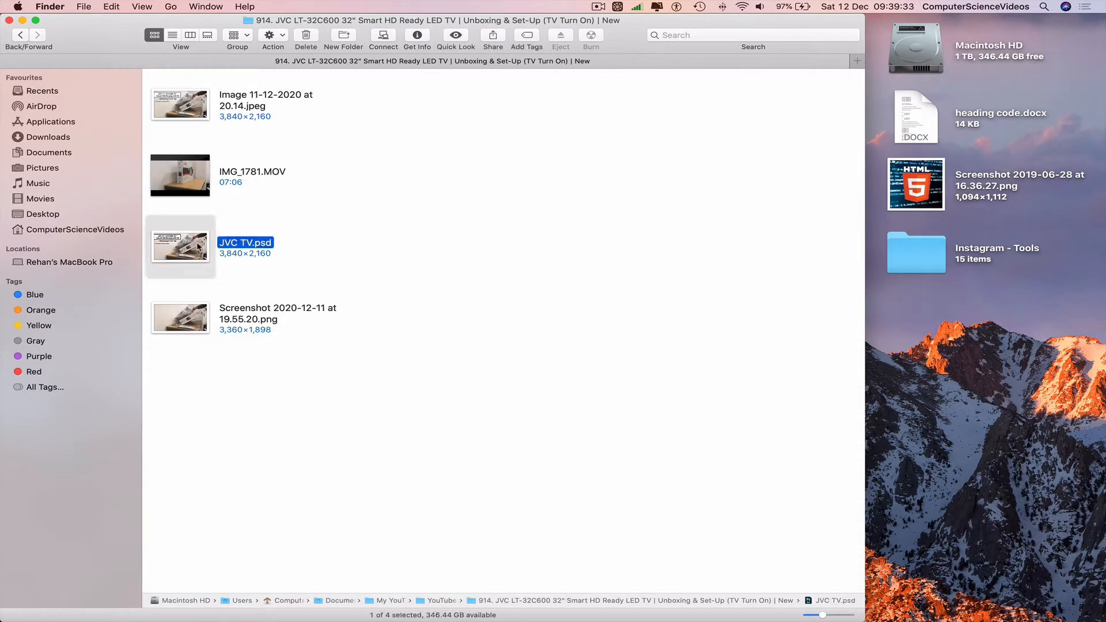
Open JVC TV.psd in Photoshop and show its Share options.
double_click(180, 247)
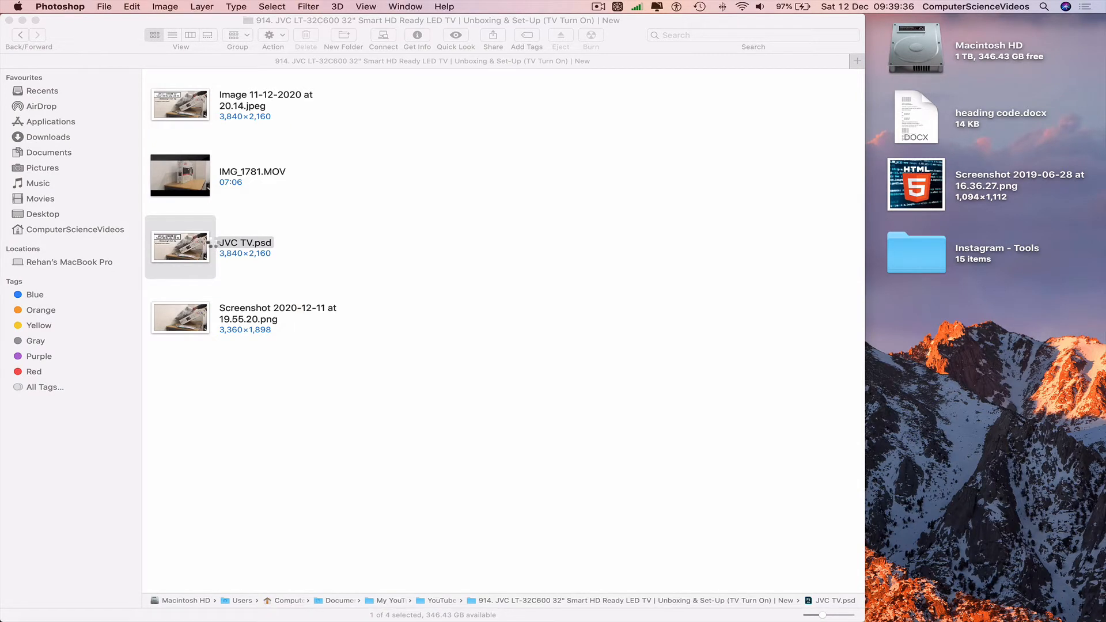
double_click(180, 247)
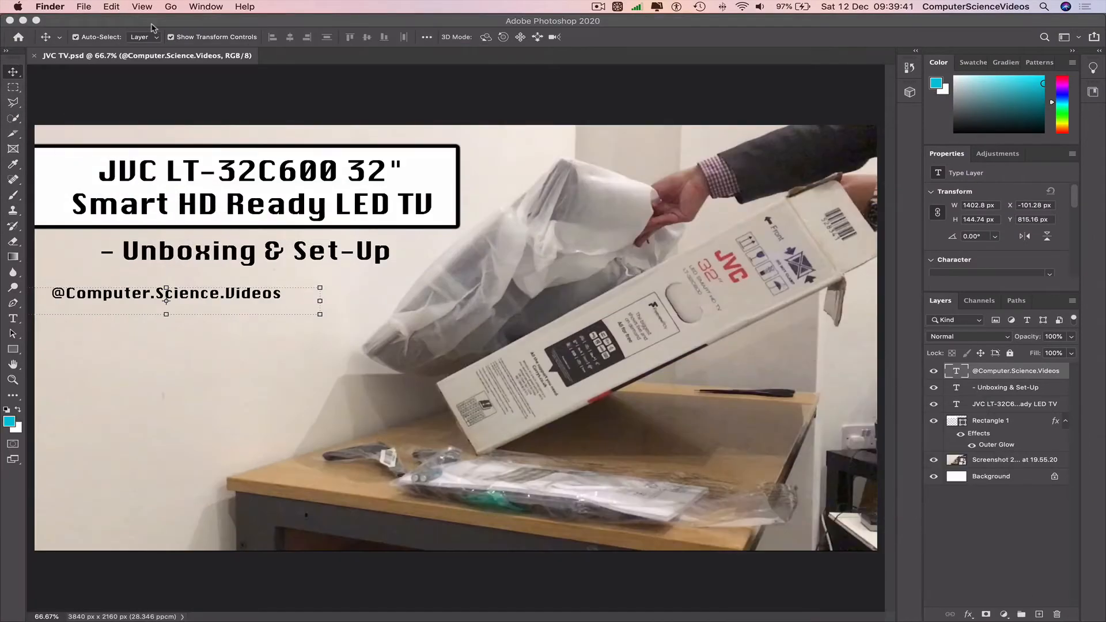
click(103, 6)
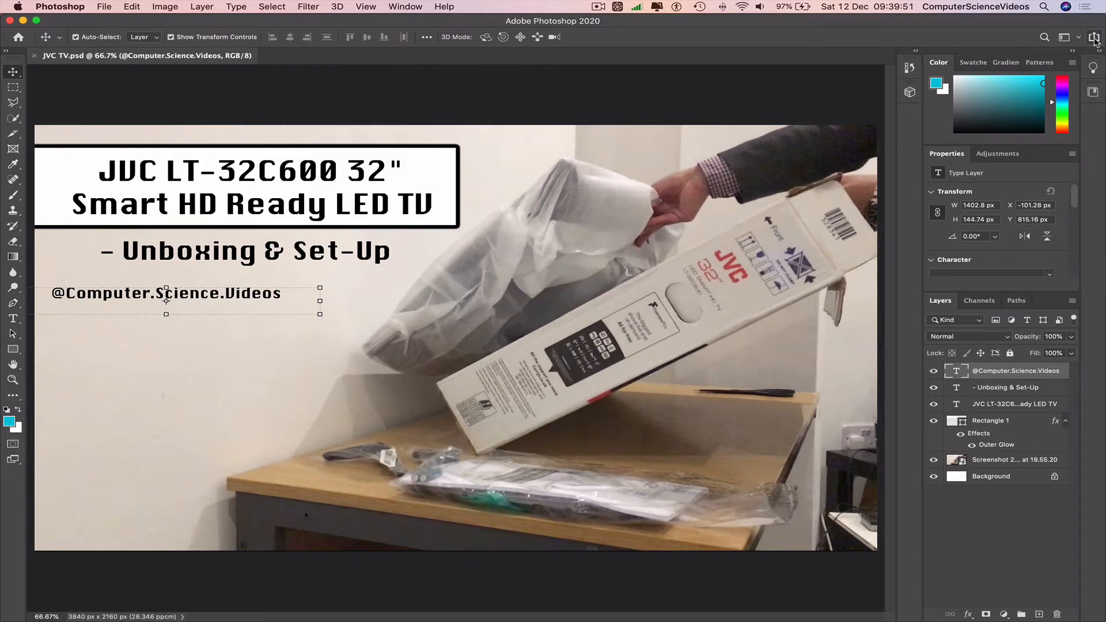
click(1094, 37)
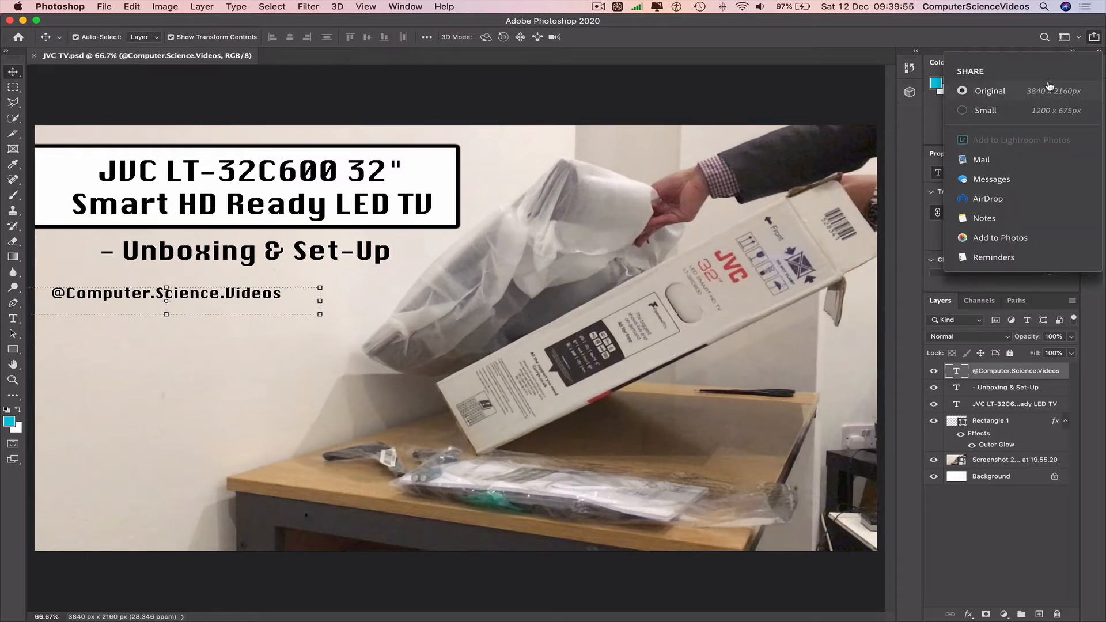
mouse_move(1036, 243)
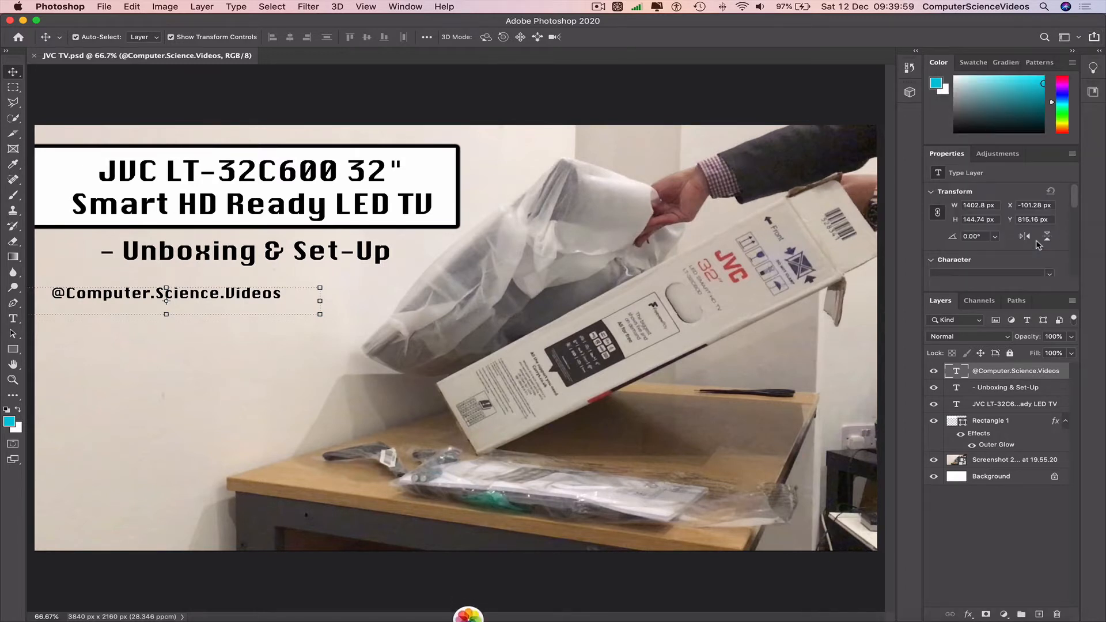
mouse_move(1027, 237)
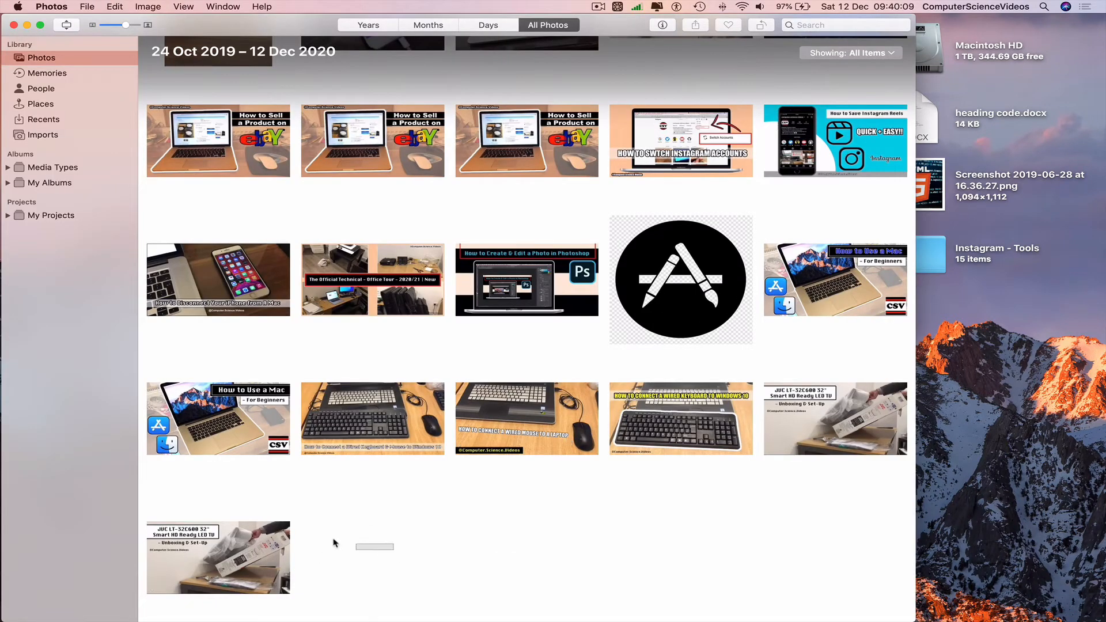
In All Photos, select the newly added JVC TV thumbnail to copy to the desktop.
click(218, 557)
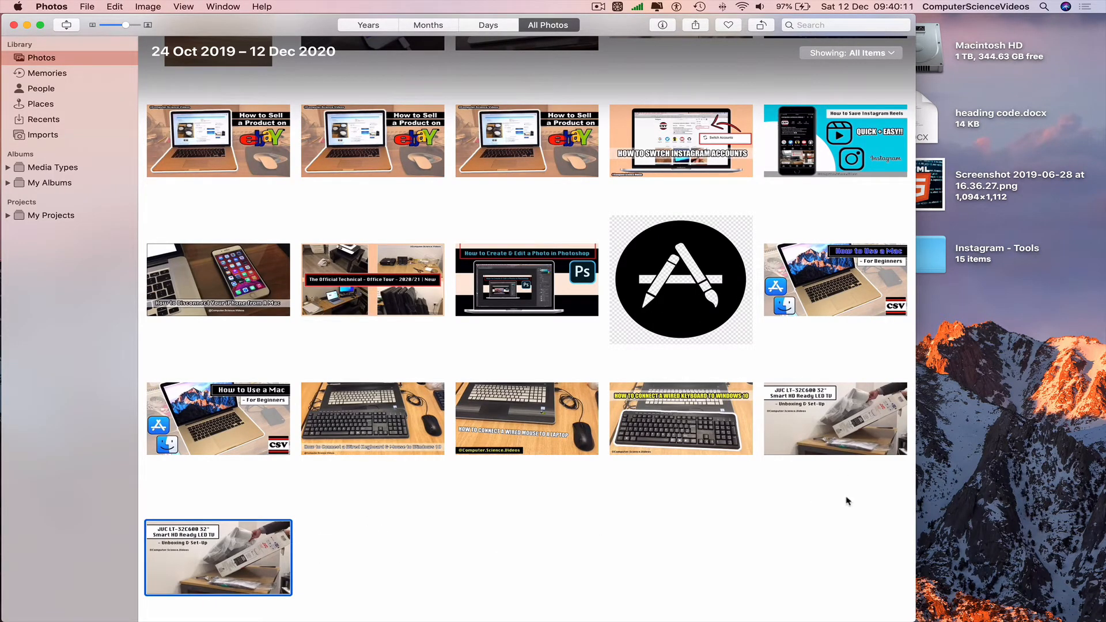
click(835, 418)
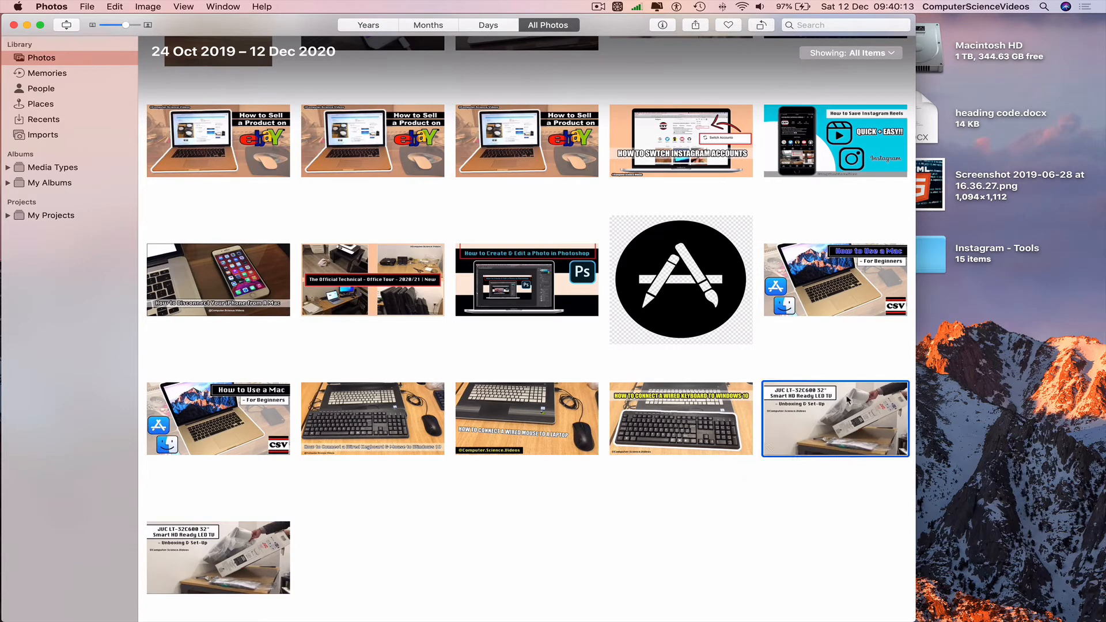
mouse_move(747, 426)
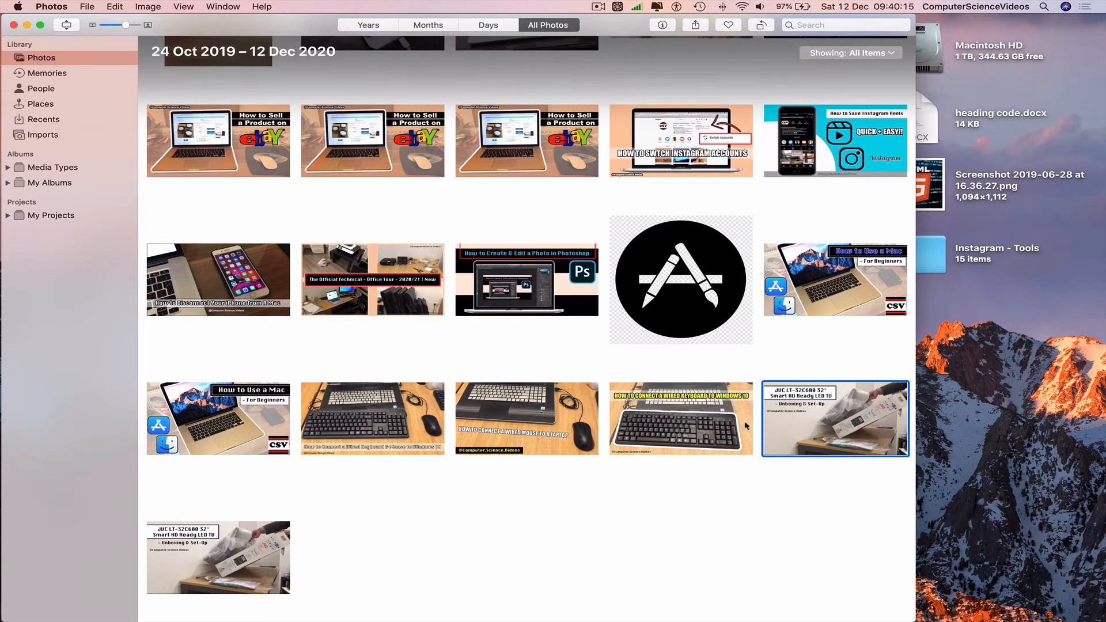
click(356, 563)
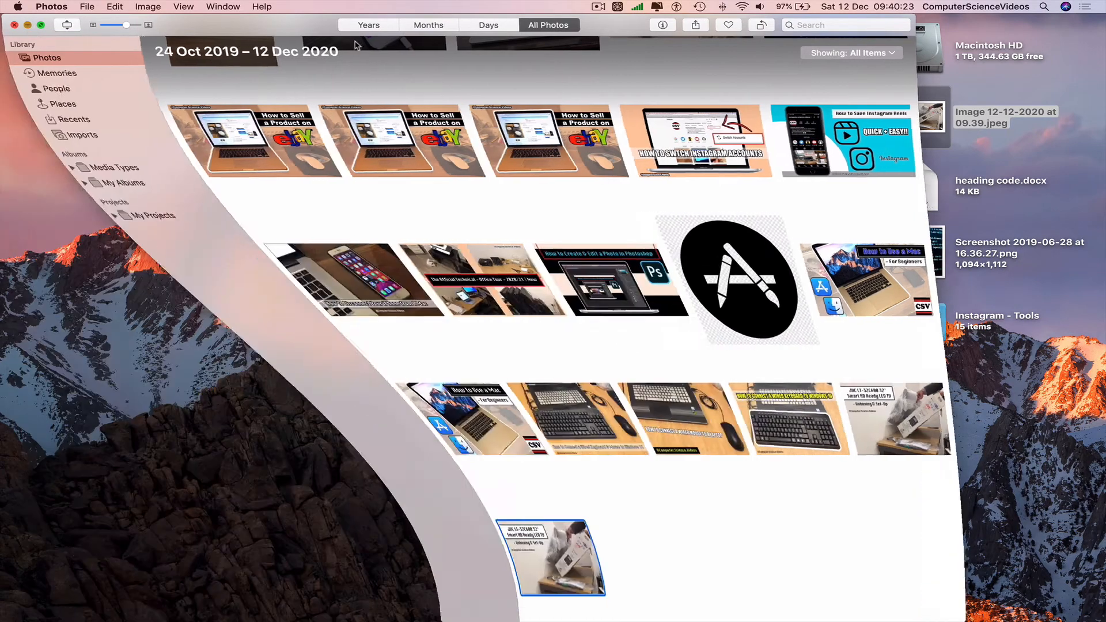
right_click(918, 117)
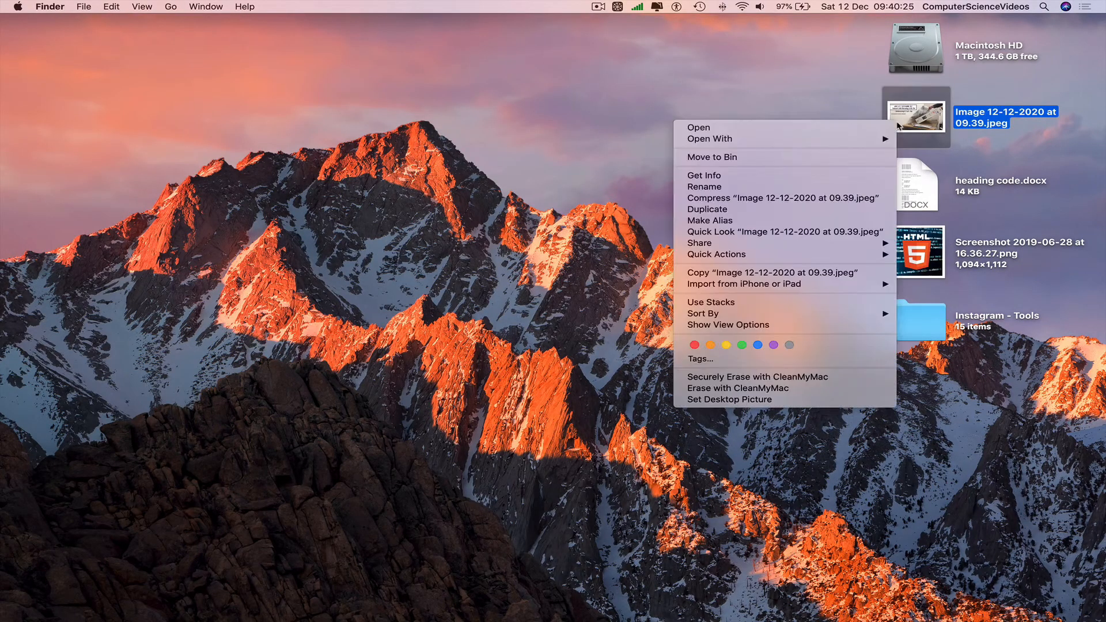
click(703, 175)
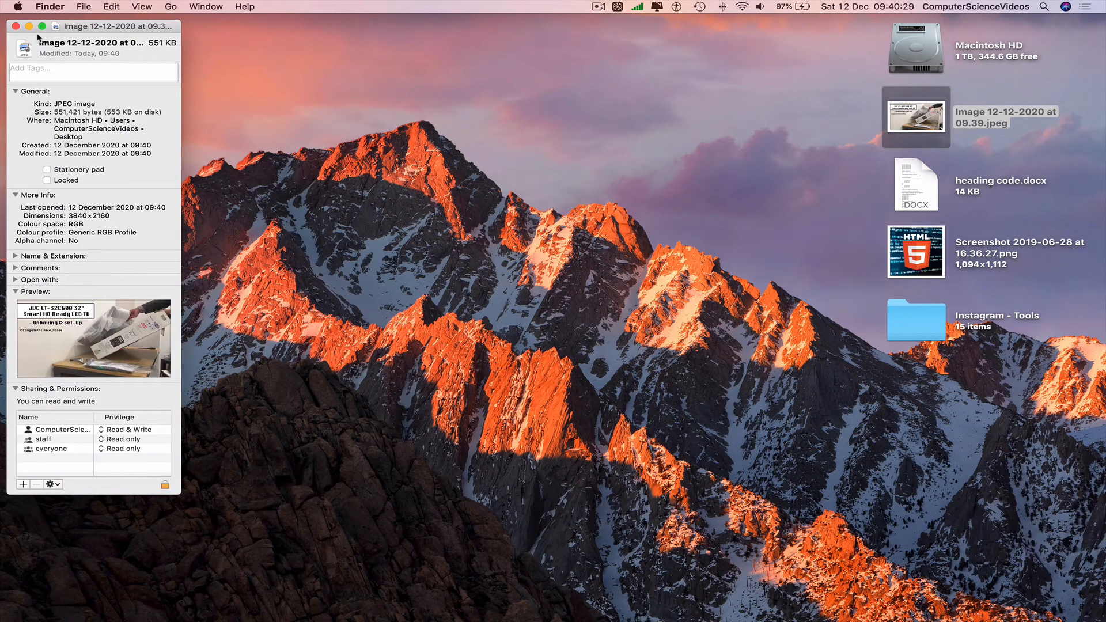
click(13, 26)
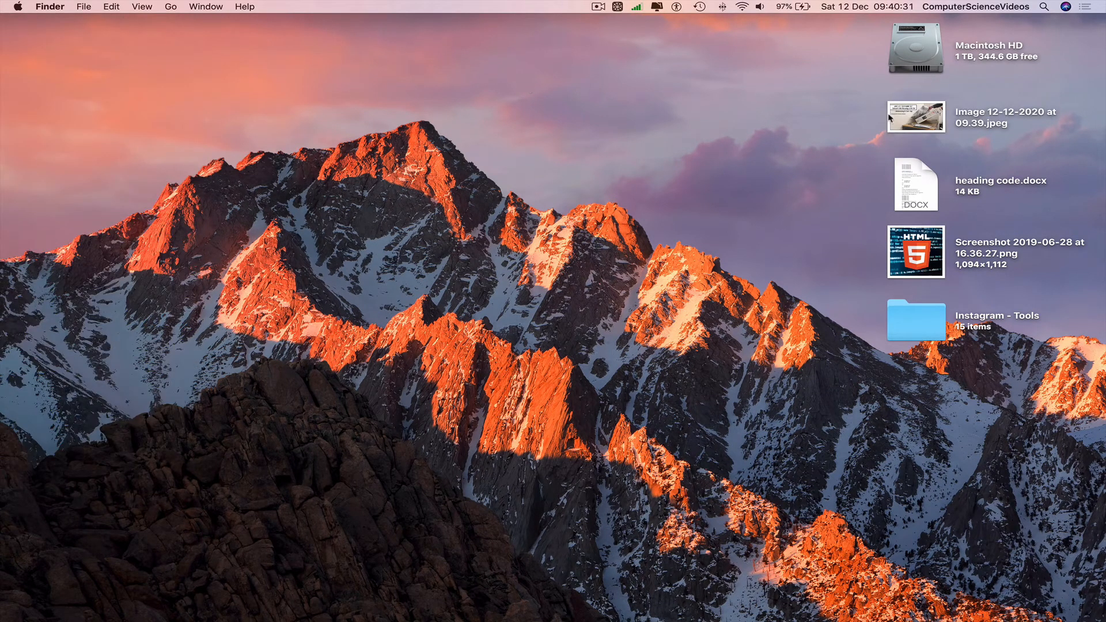
double_click(916, 116)
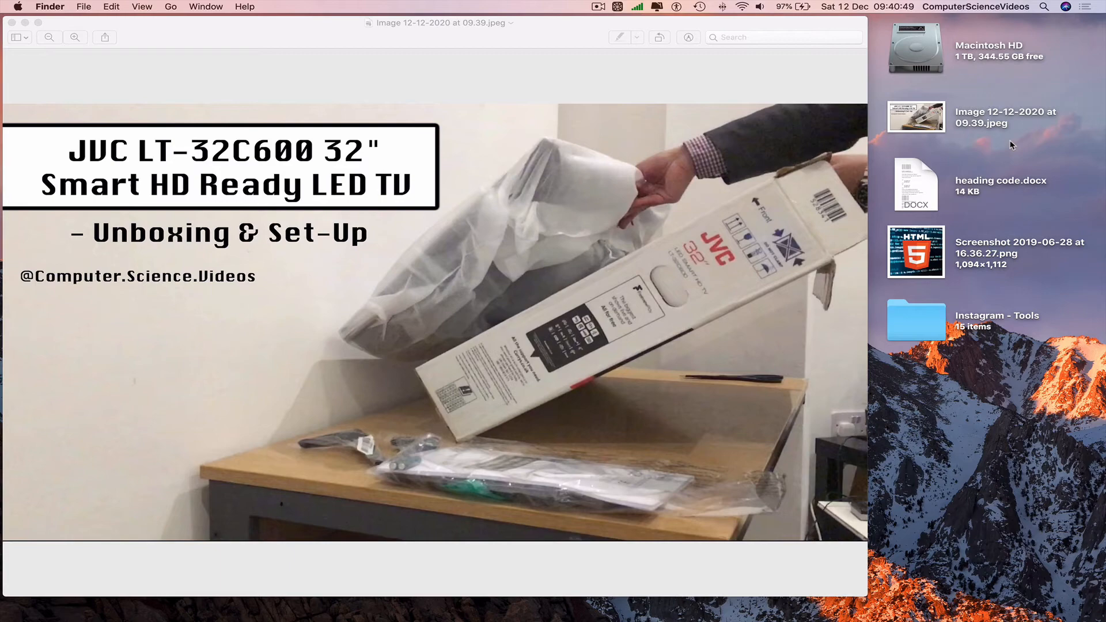
click(53, 6)
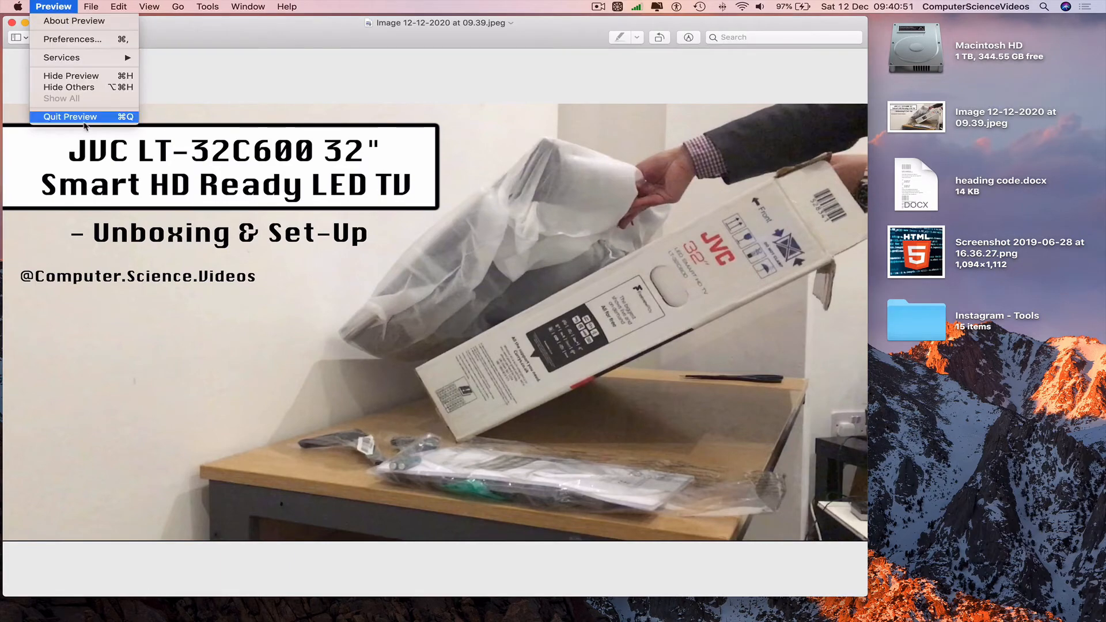
click(70, 117)
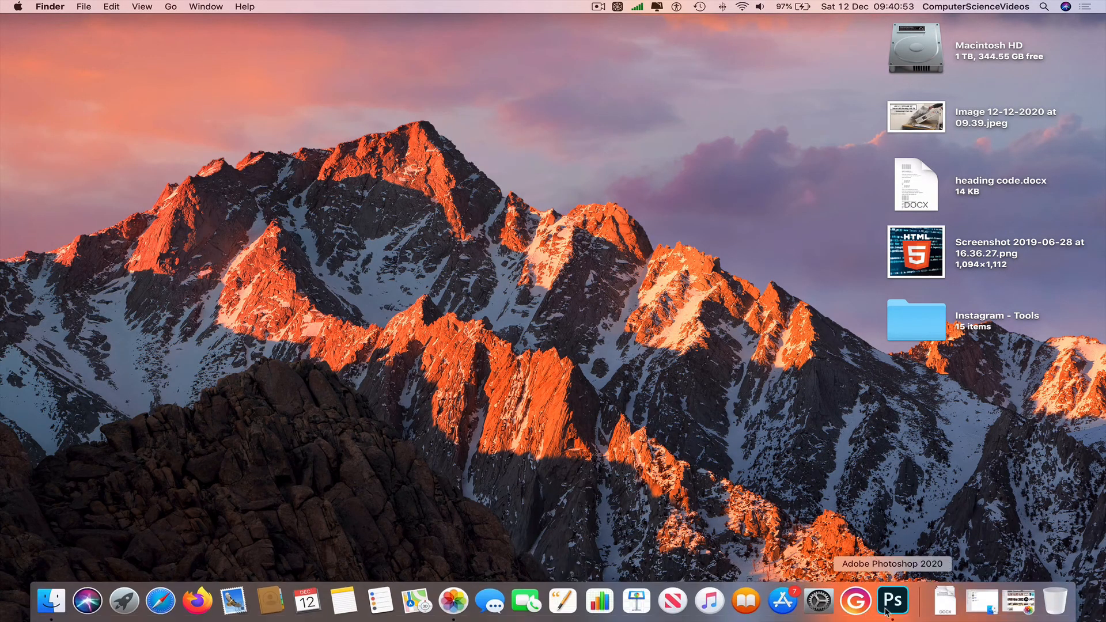